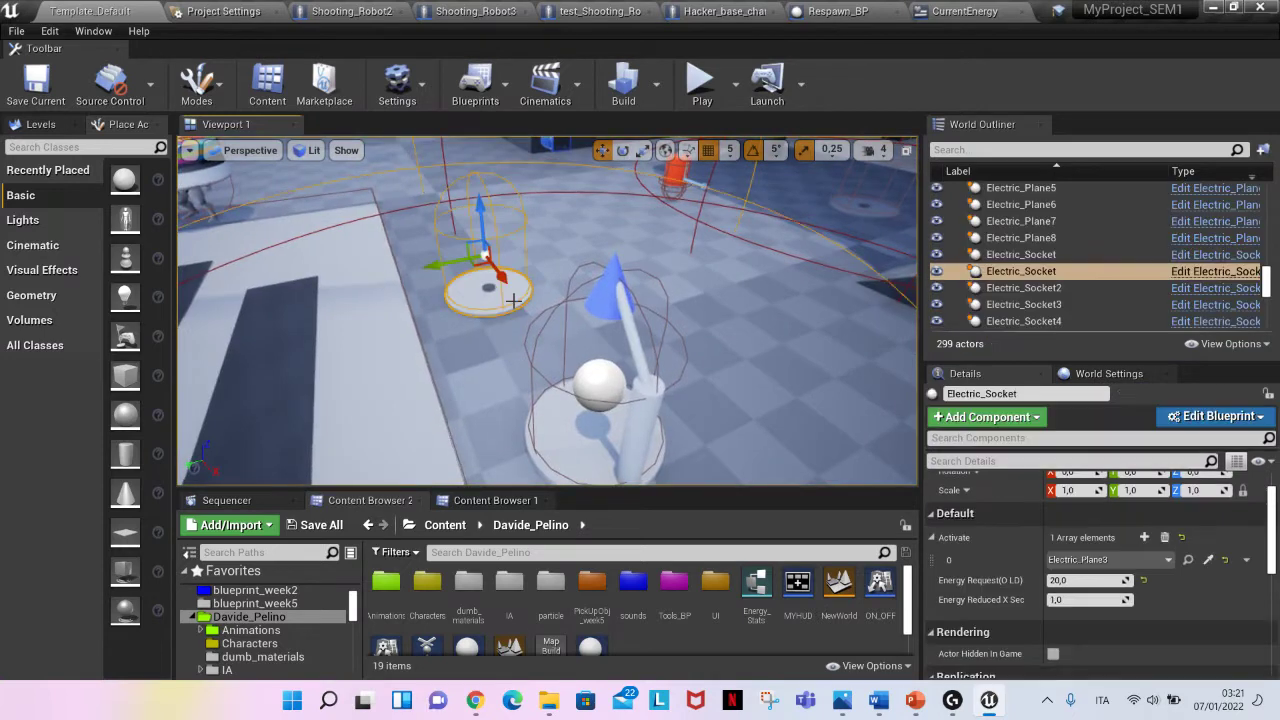
- Select the Electric_Target actor, then the Physic ON-OFF asset in the content folder
click(1020, 264)
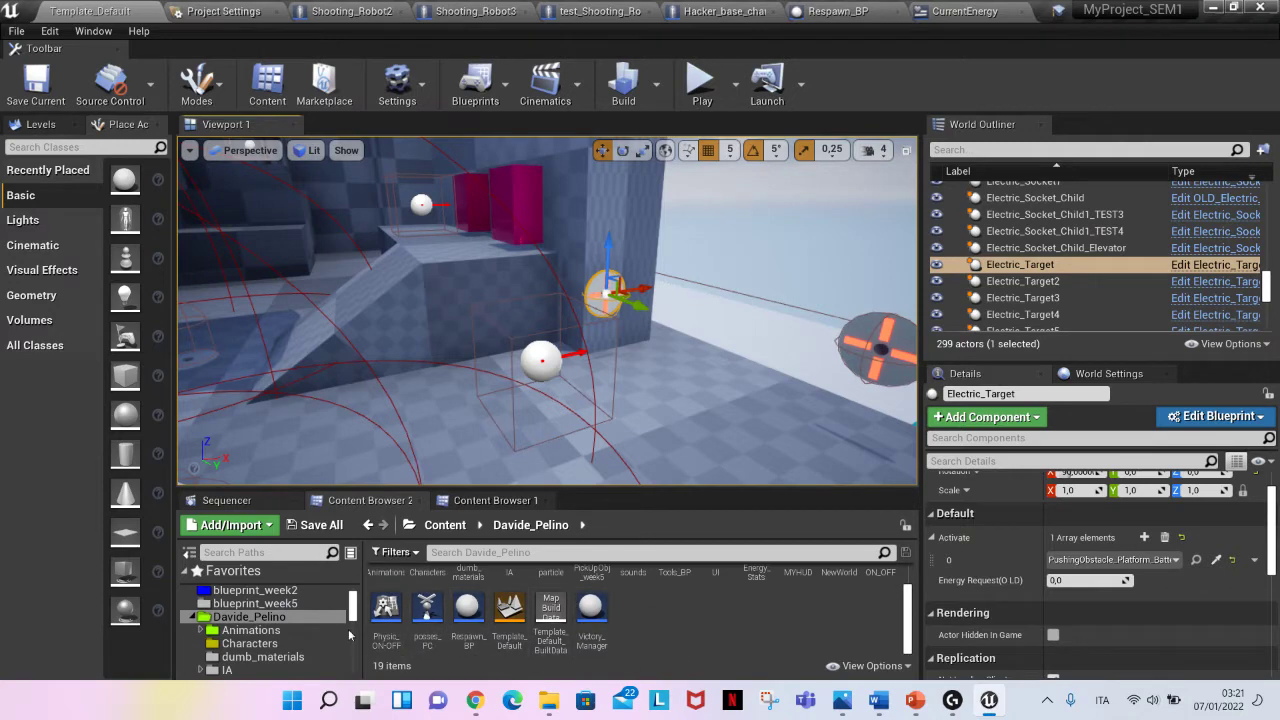
click(386, 611)
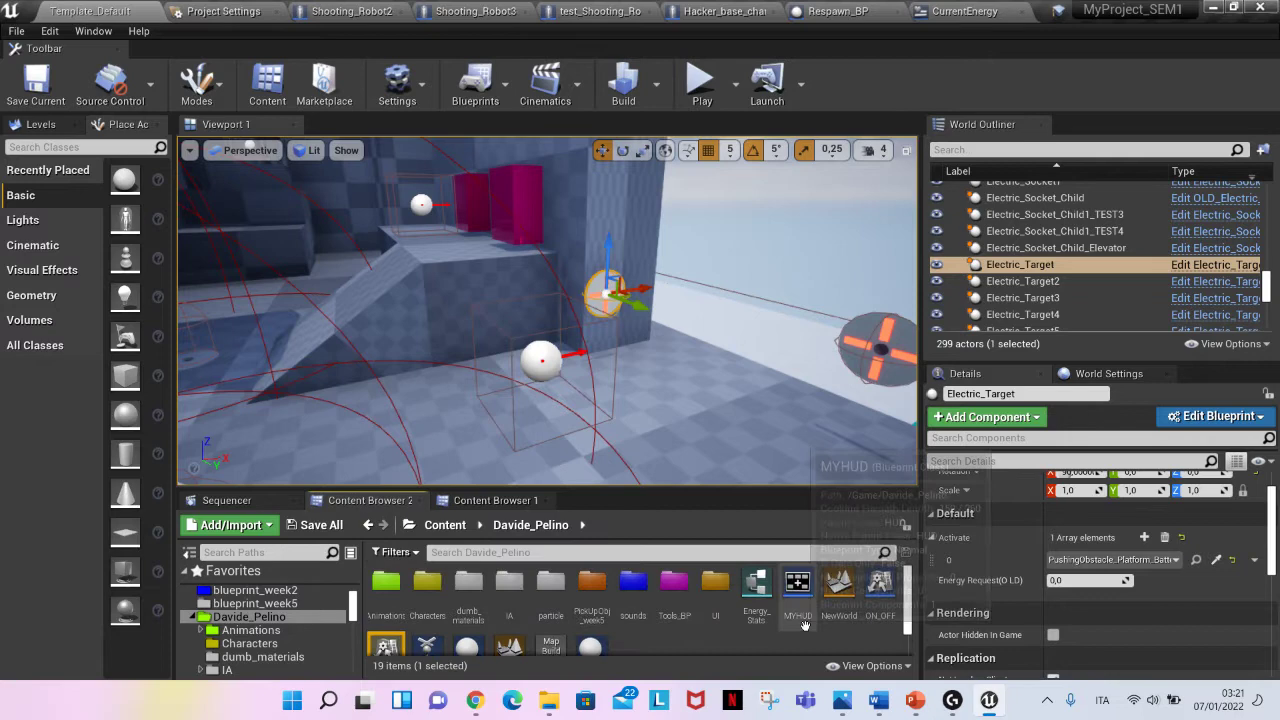
mouse_move(878, 597)
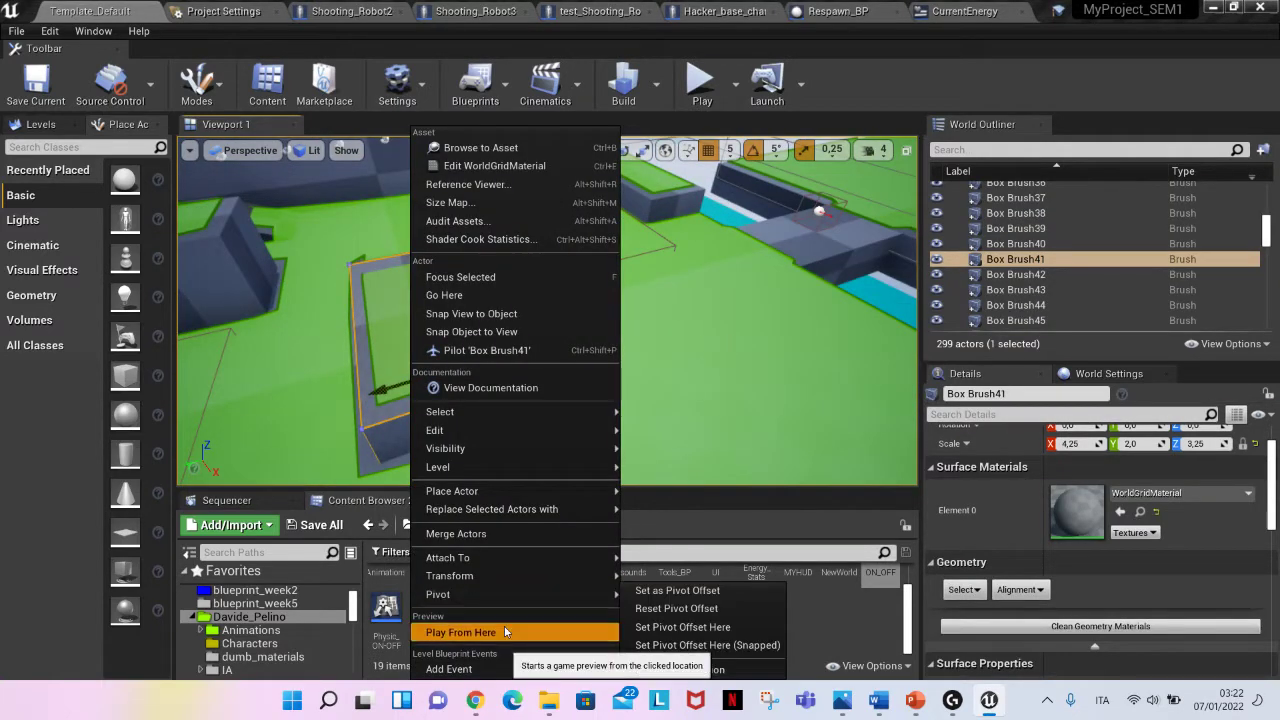
- Start a Play From Here game preview at the floor with the row of robots
click(460, 632)
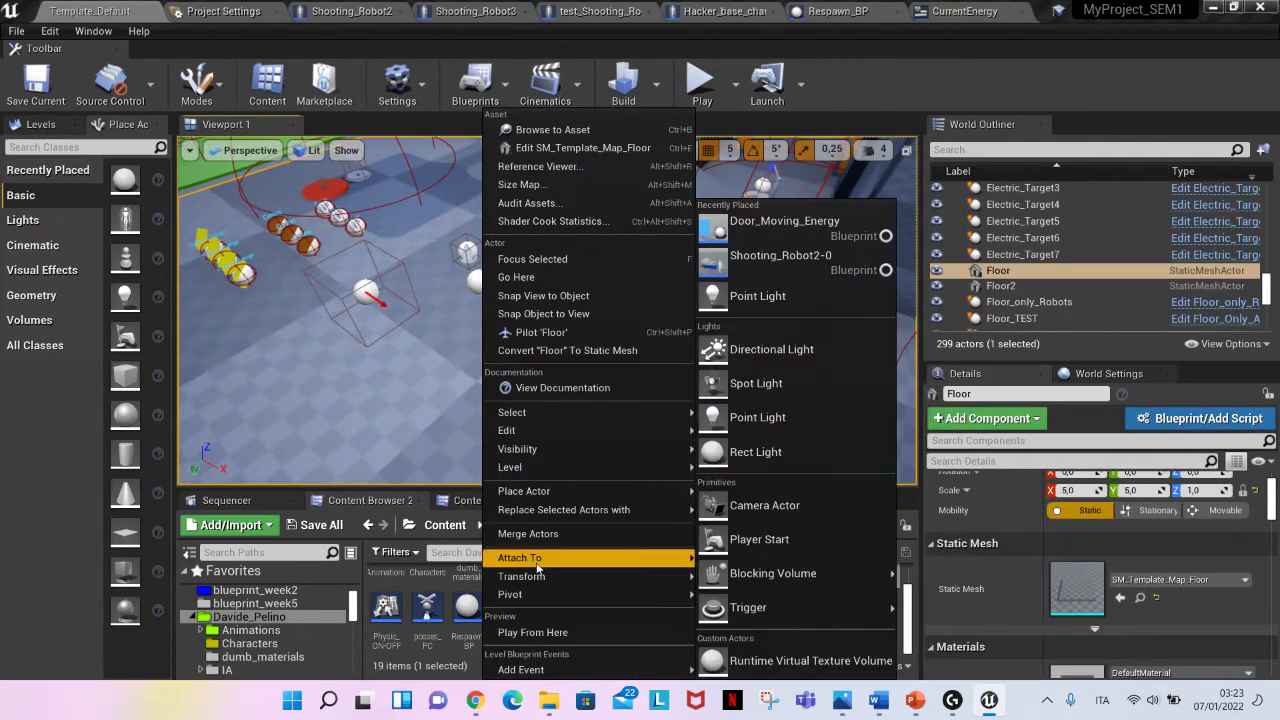
- Dismiss the Floor actor's actions menu
click(702, 82)
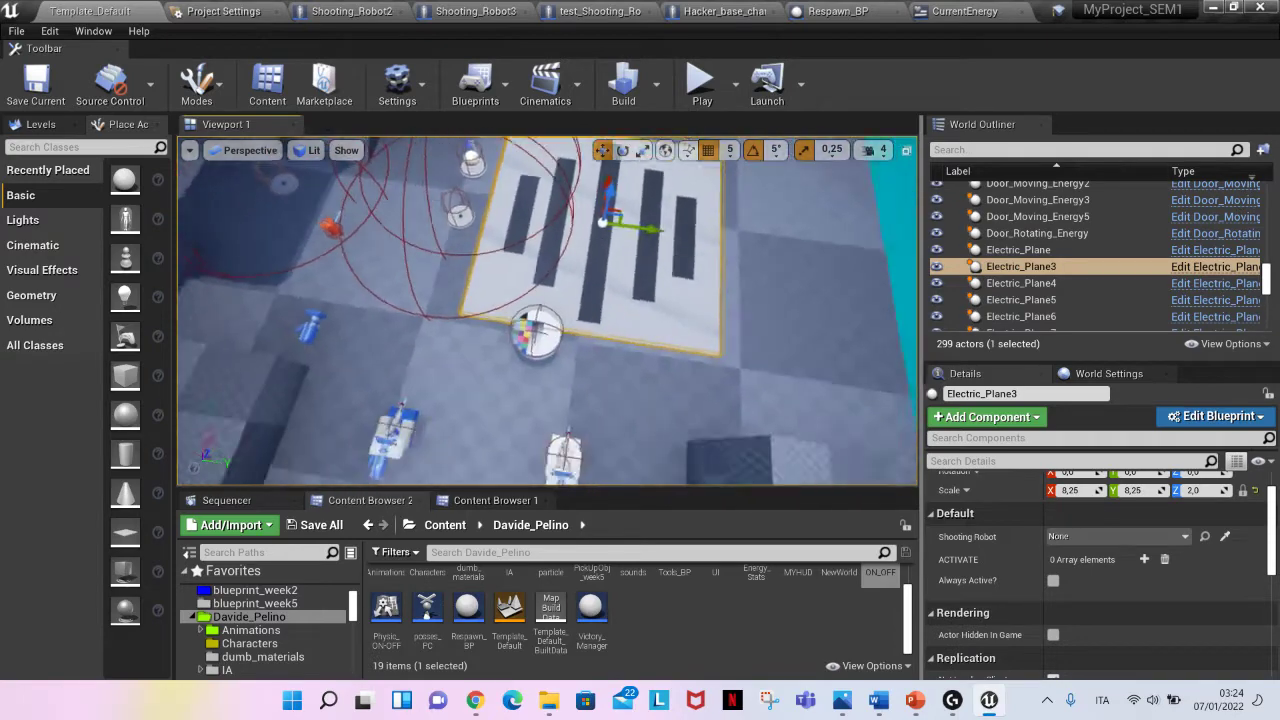
- Select Moving_Elevator_TEST6, then the Floor beneath the striped pad
click(1040, 264)
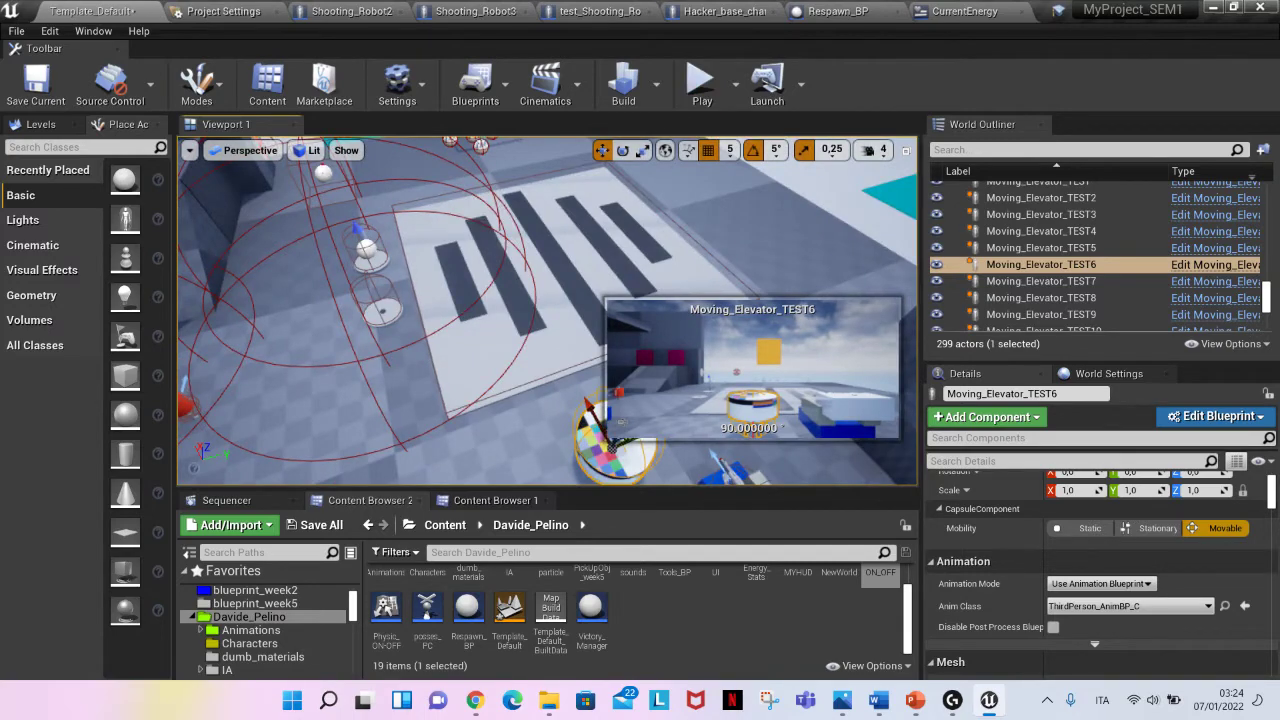
click(700, 83)
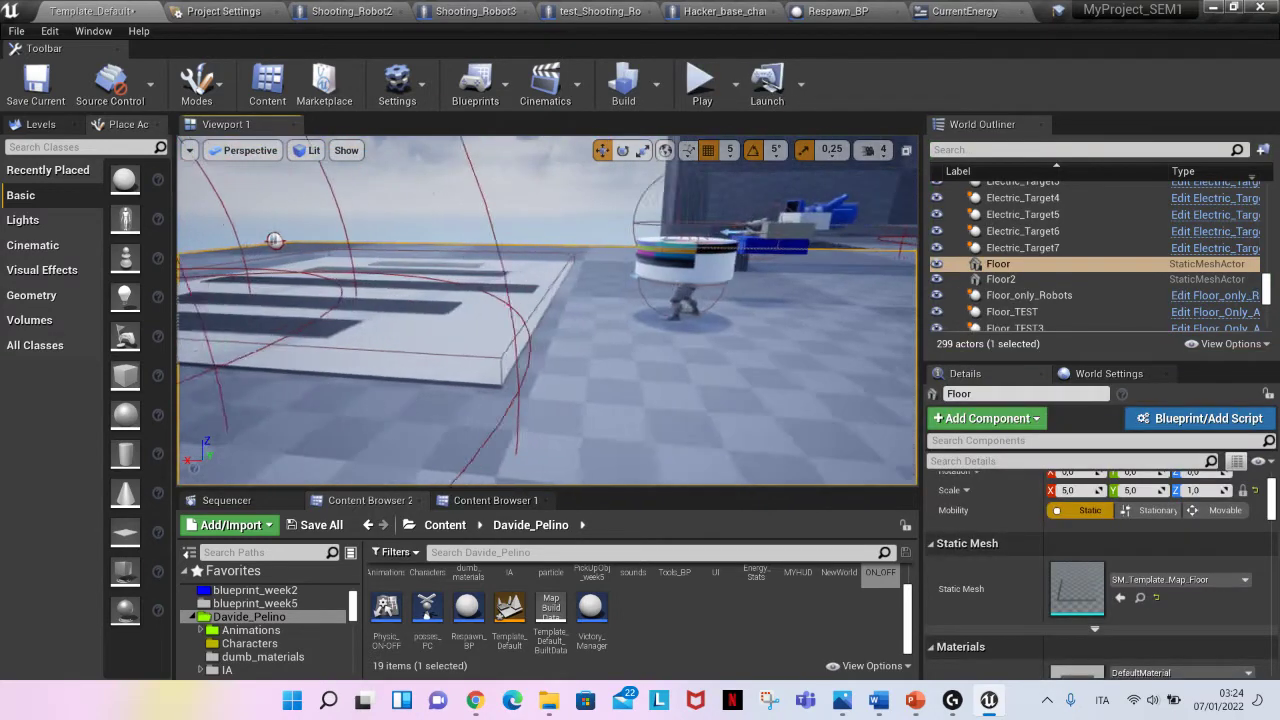
- Select Electric_Plane3 and open its Electric_Plane blueprint for editing
click(1040, 266)
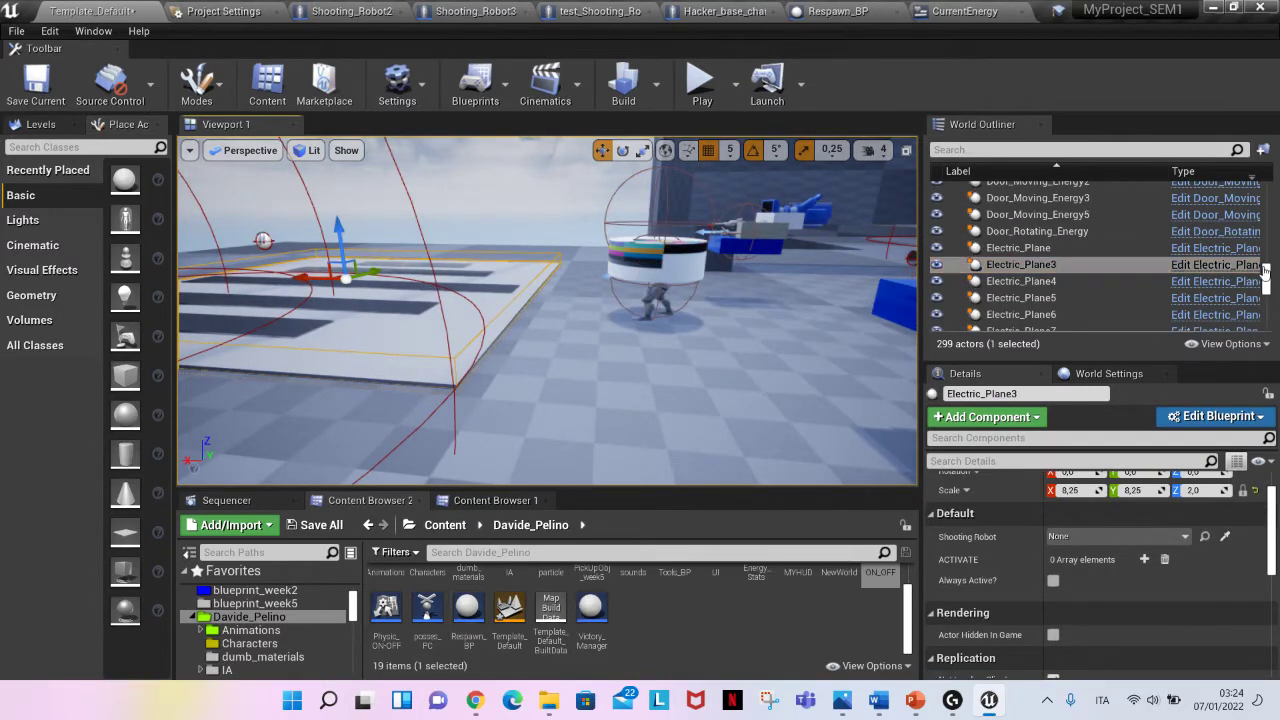
click(1215, 416)
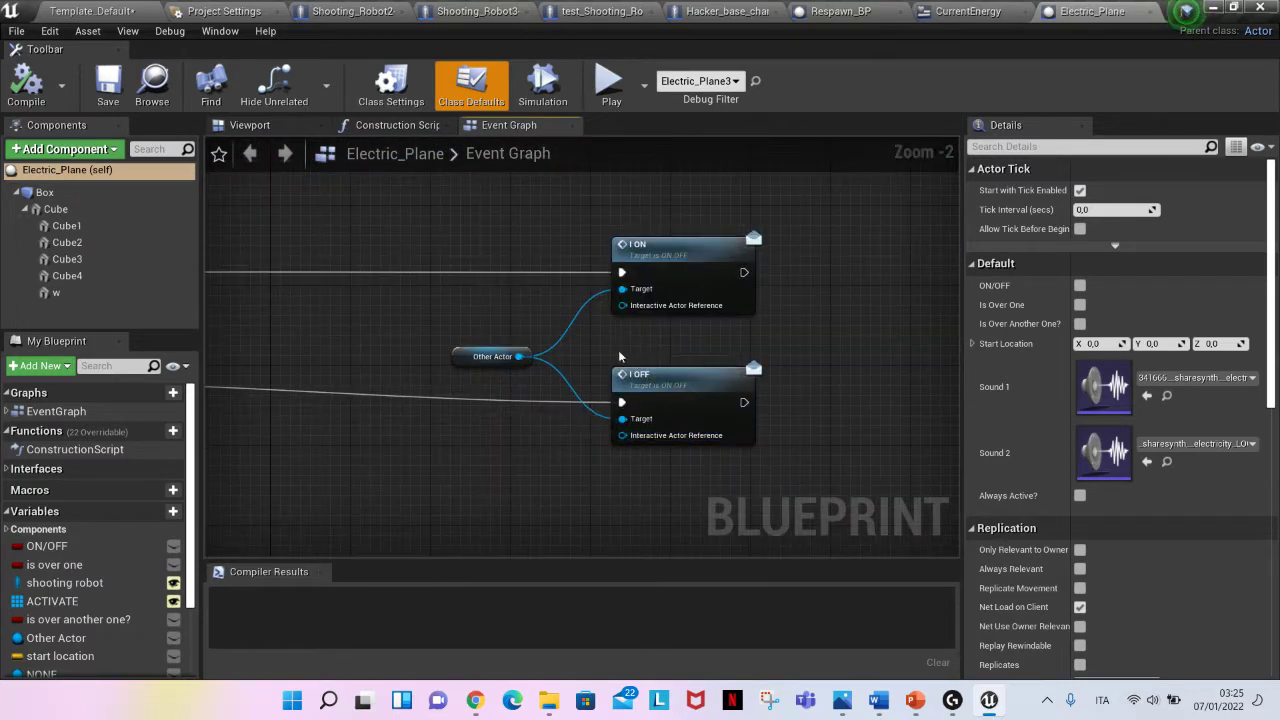
- Zoom the level viewport in on the robot with the striped ring
scroll(down, 3)
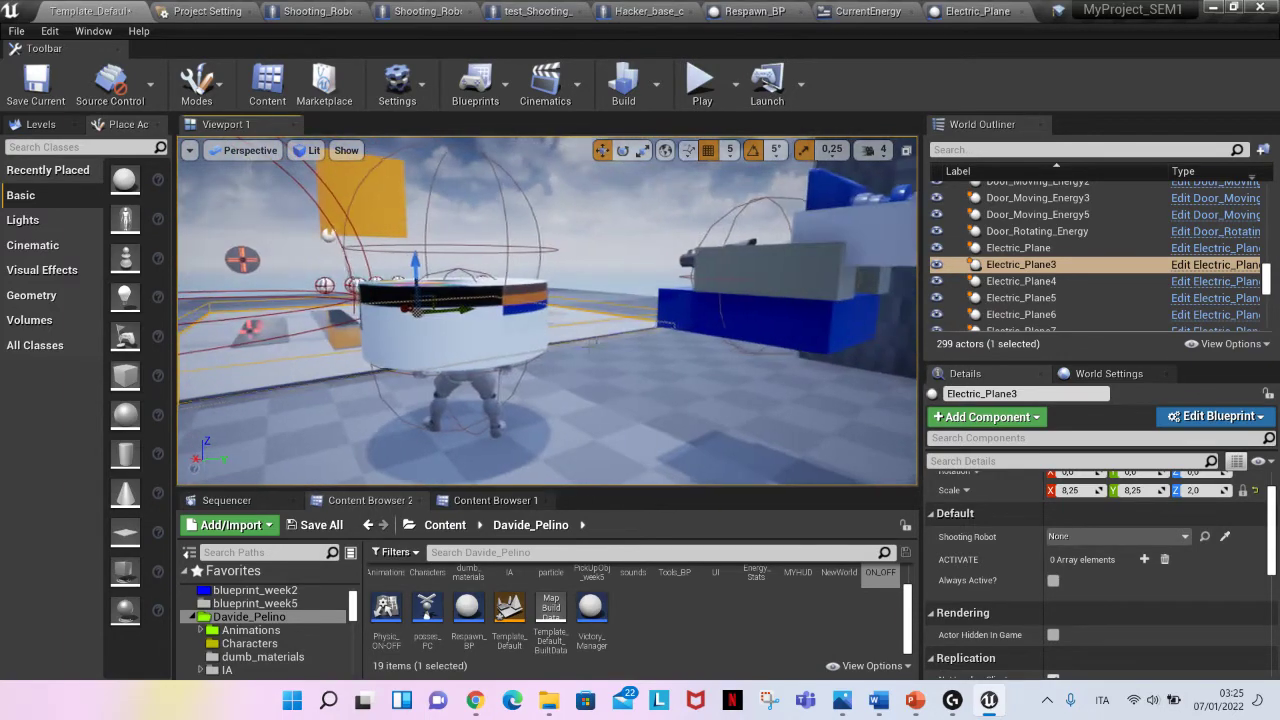
- Select Moving_Elevator_TEST6, then Electric_Plane3, then the elevator again
click(1040, 264)
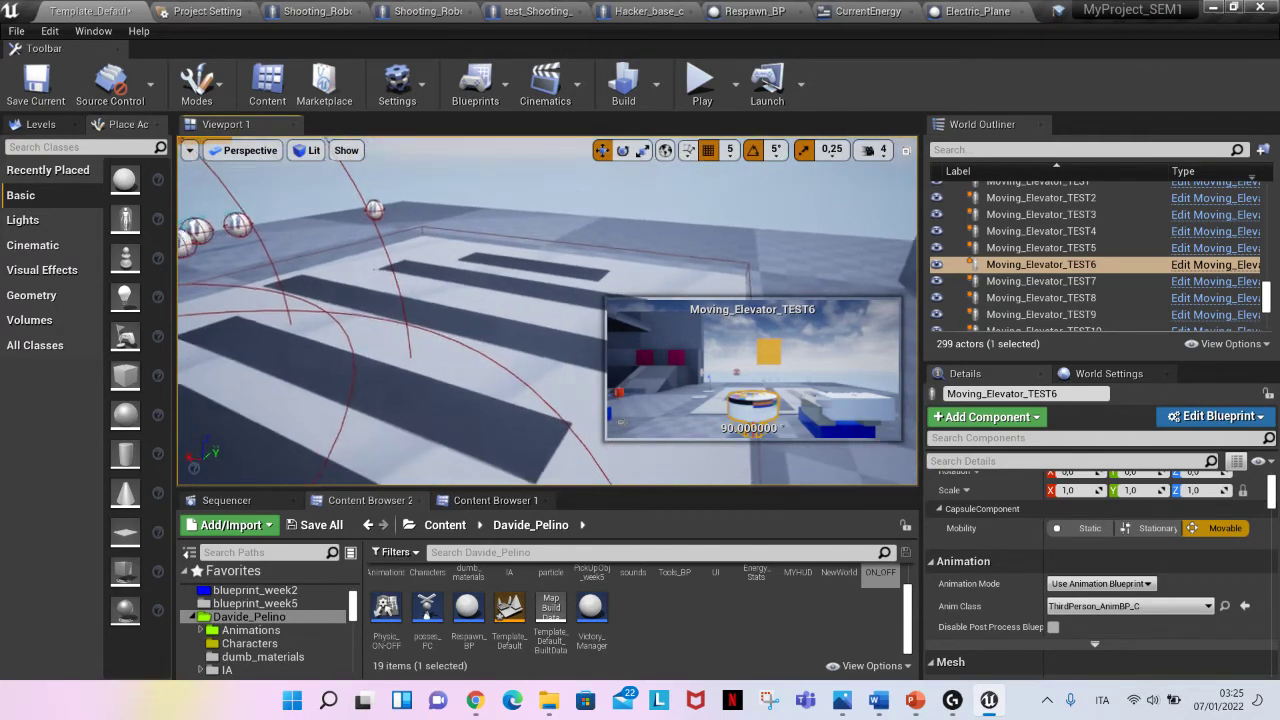
click(1021, 264)
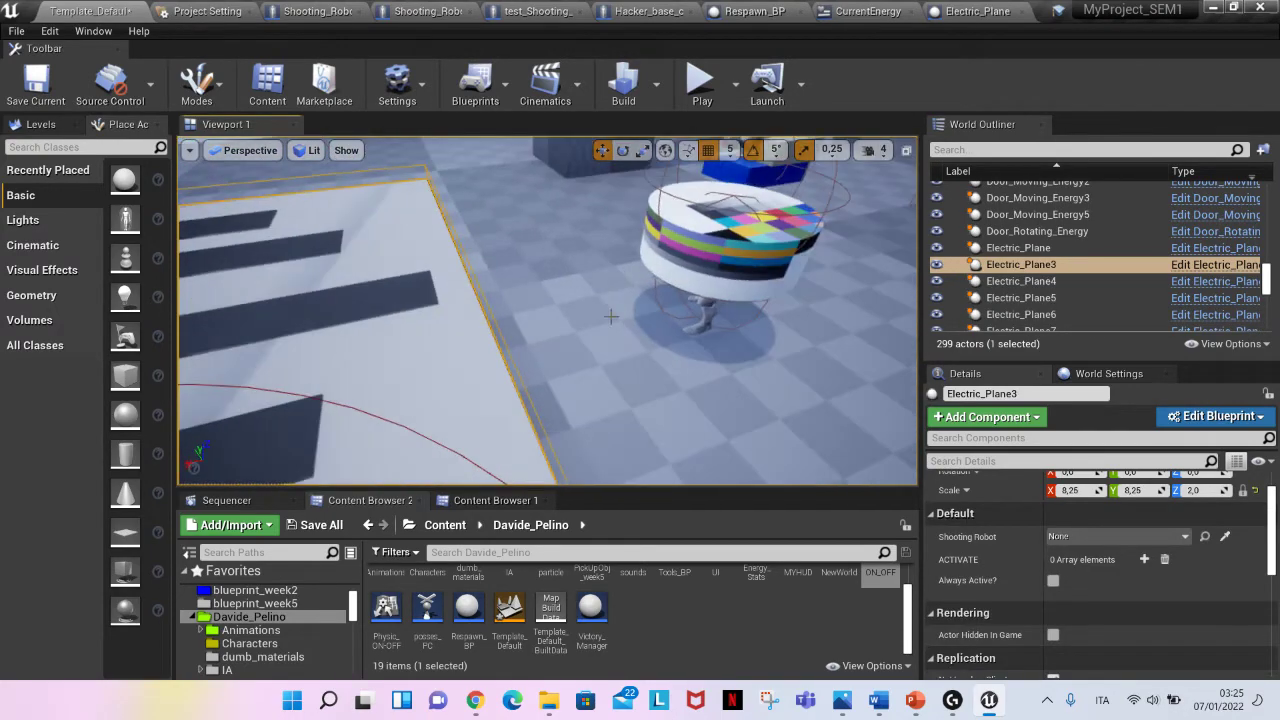
click(1040, 264)
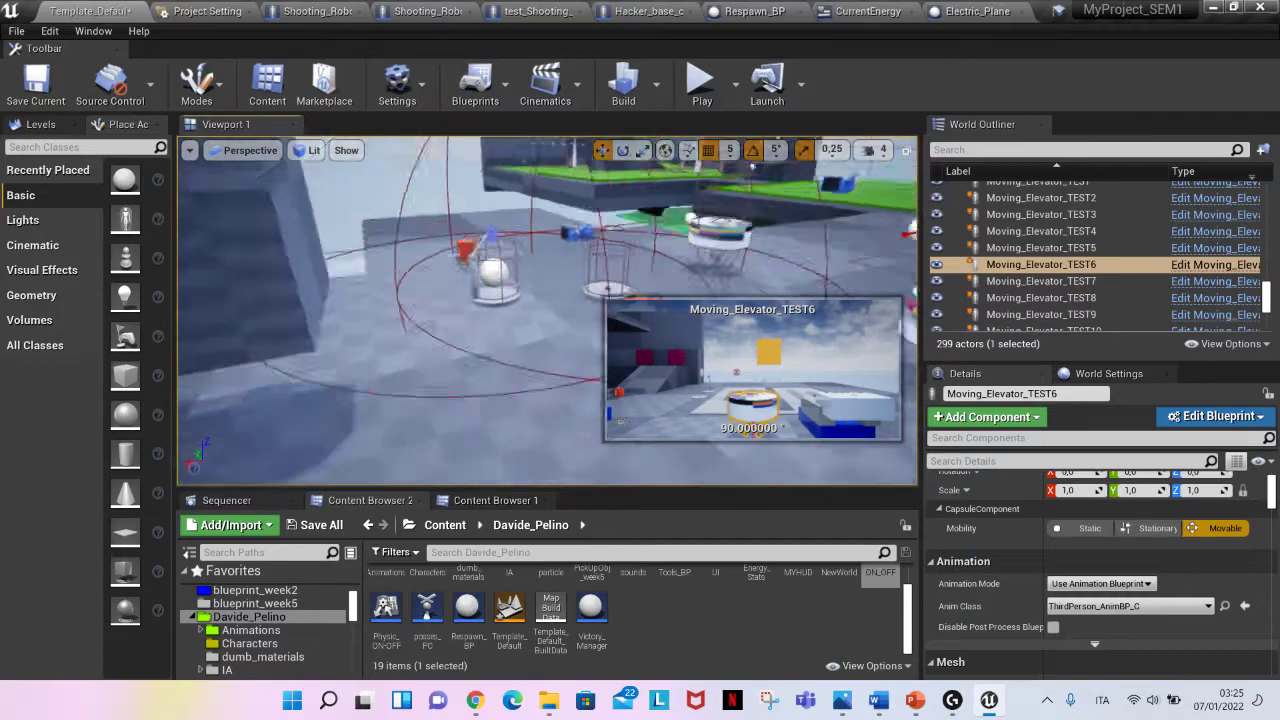